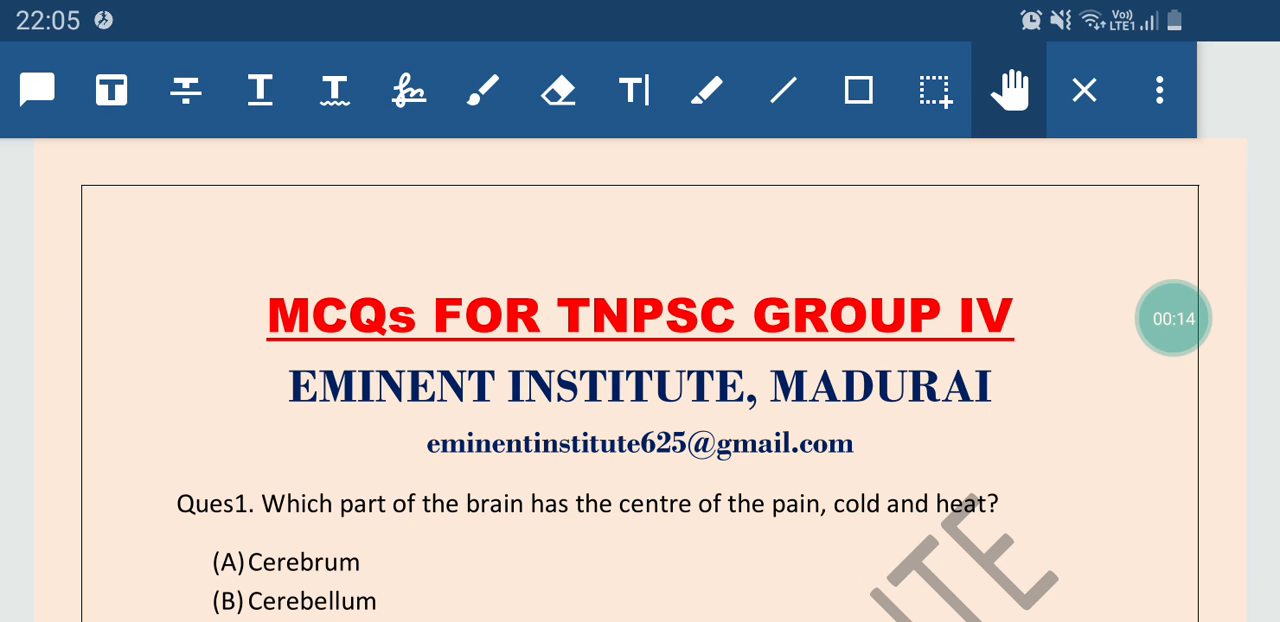
Scroll to question 1 and draw a red freehand line beneath the brain's pain-centre question.
scroll("down", 3)
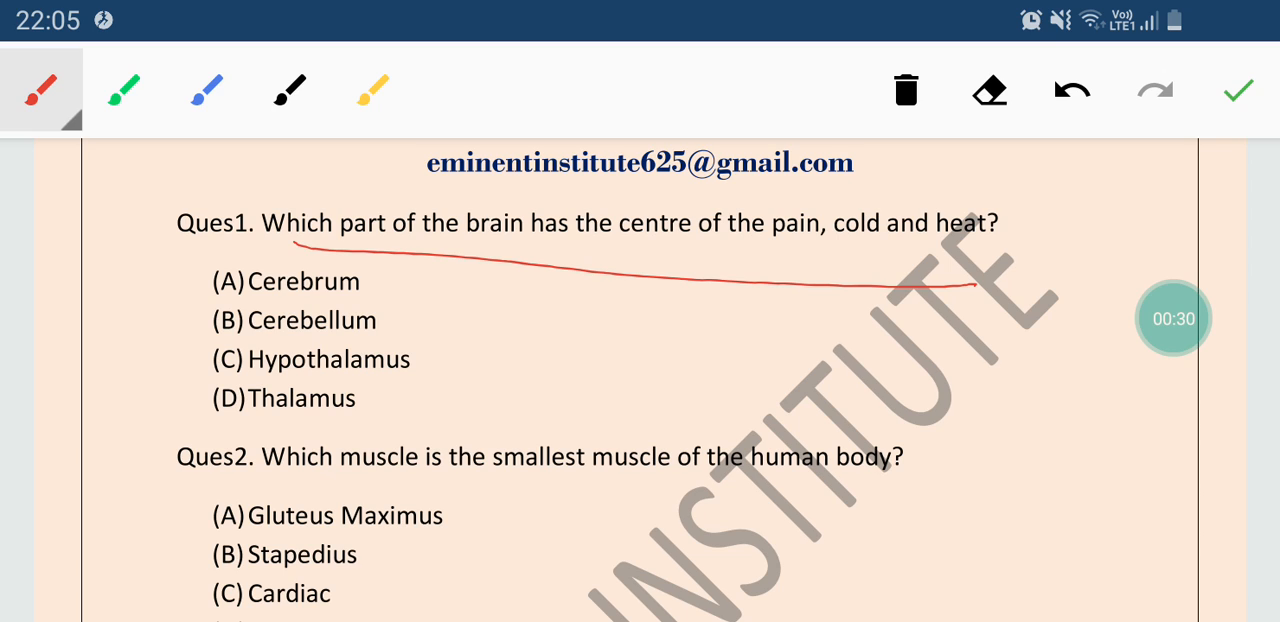
left_click_drag(270, 380, 145, 430)
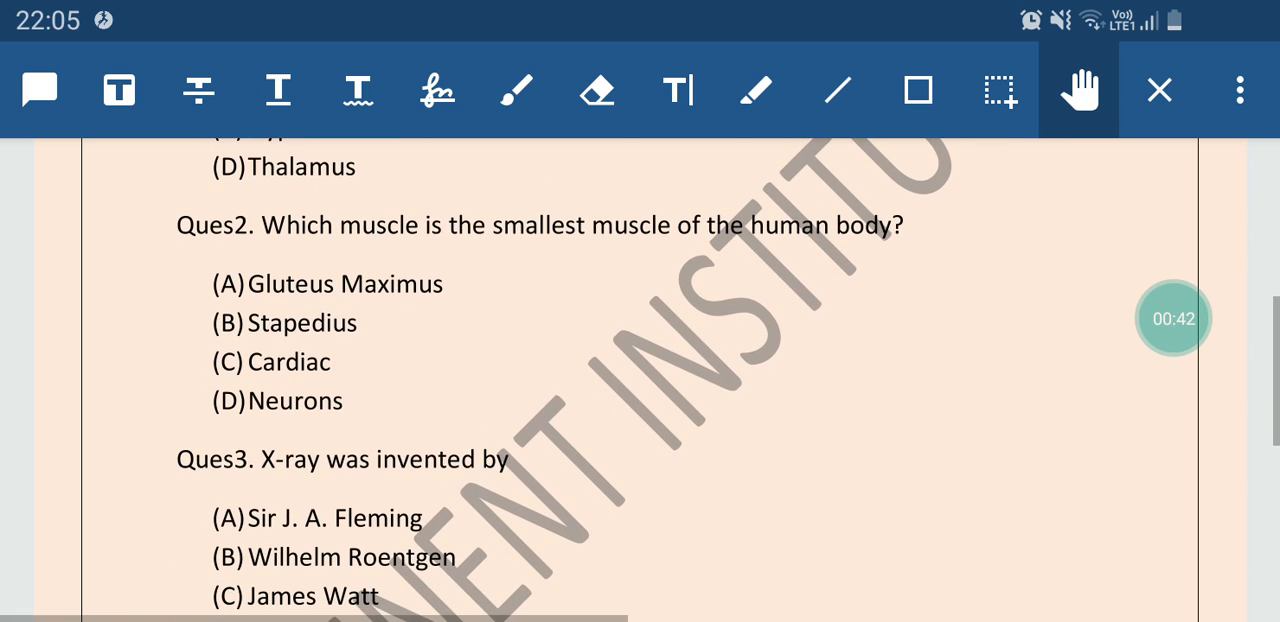
Underline question 2, tick Stapedius, write 'Largest' beside Gluteus Maximus, and save the ink.
left_click_drag(240, 245, 635, 240)
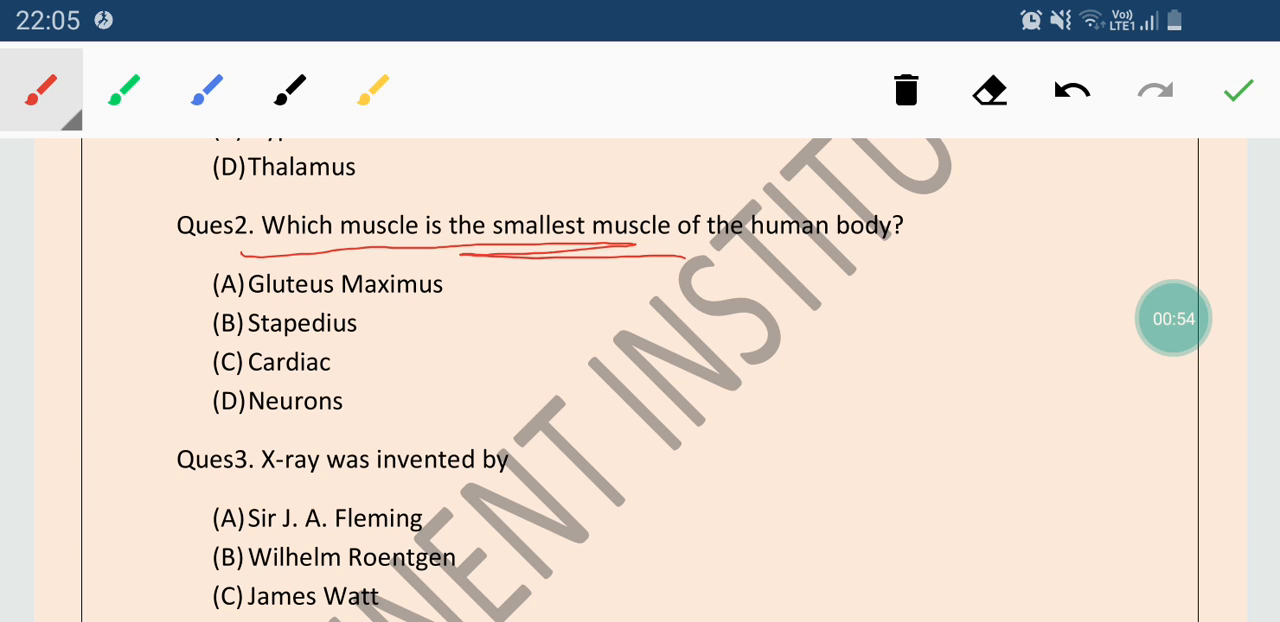
left_click_drag(140, 330, 175, 350)
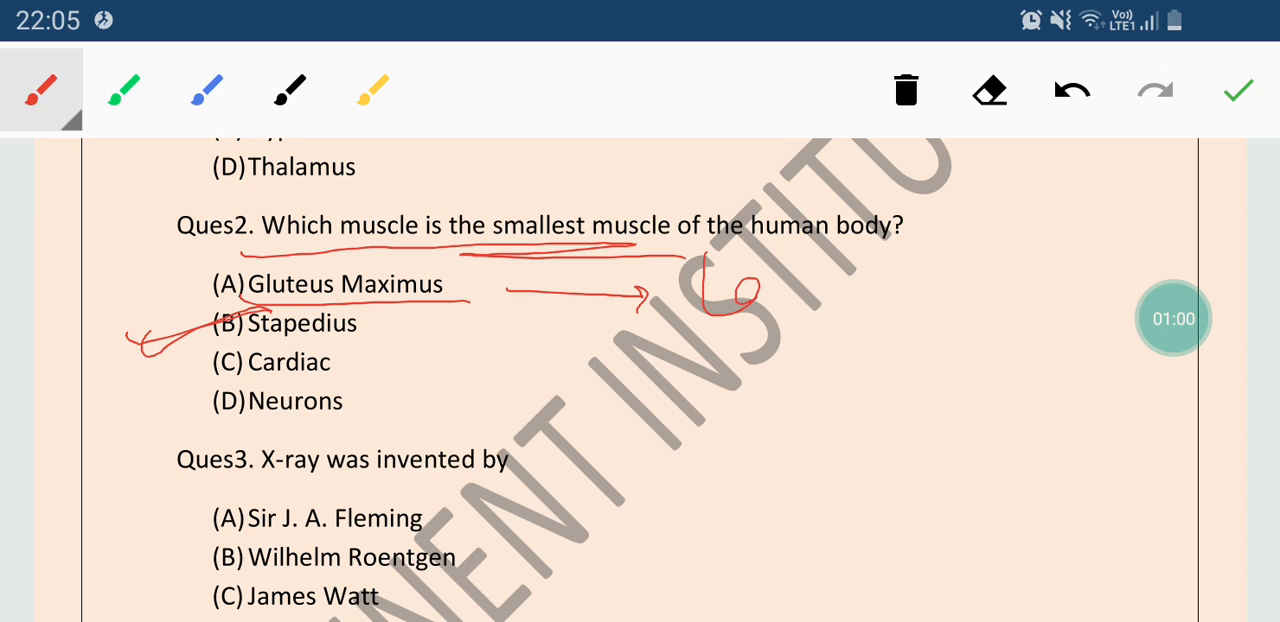
left_click_drag(700, 290, 970, 290)
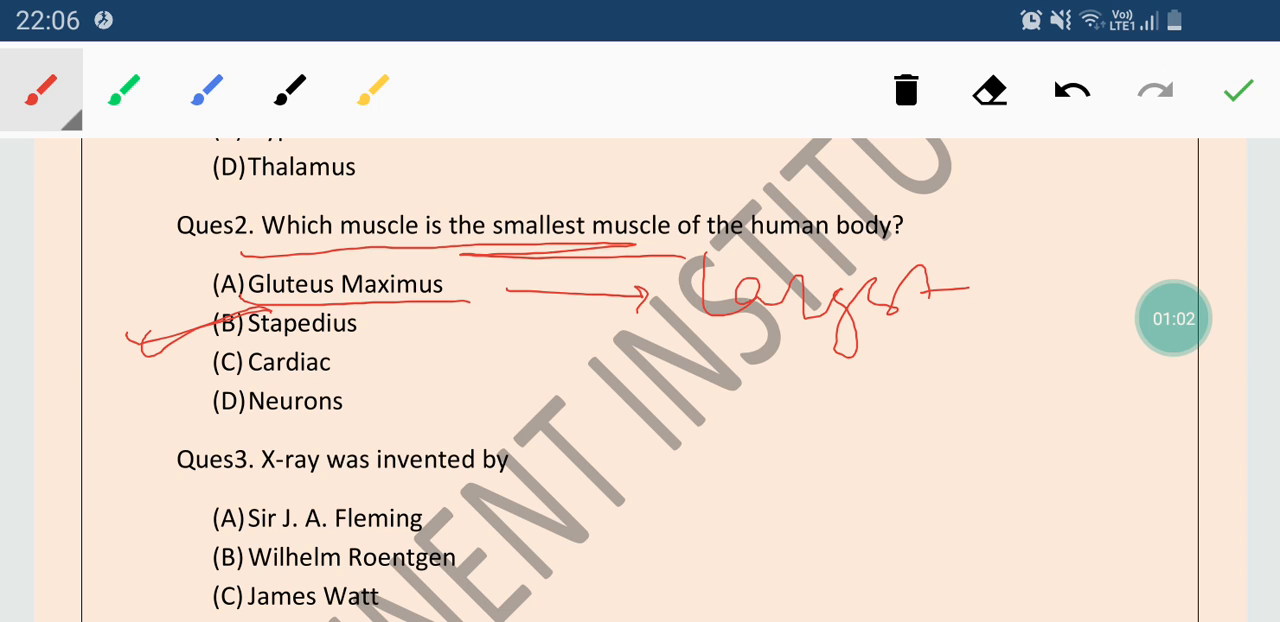
left_click_drag(730, 355, 955, 365)
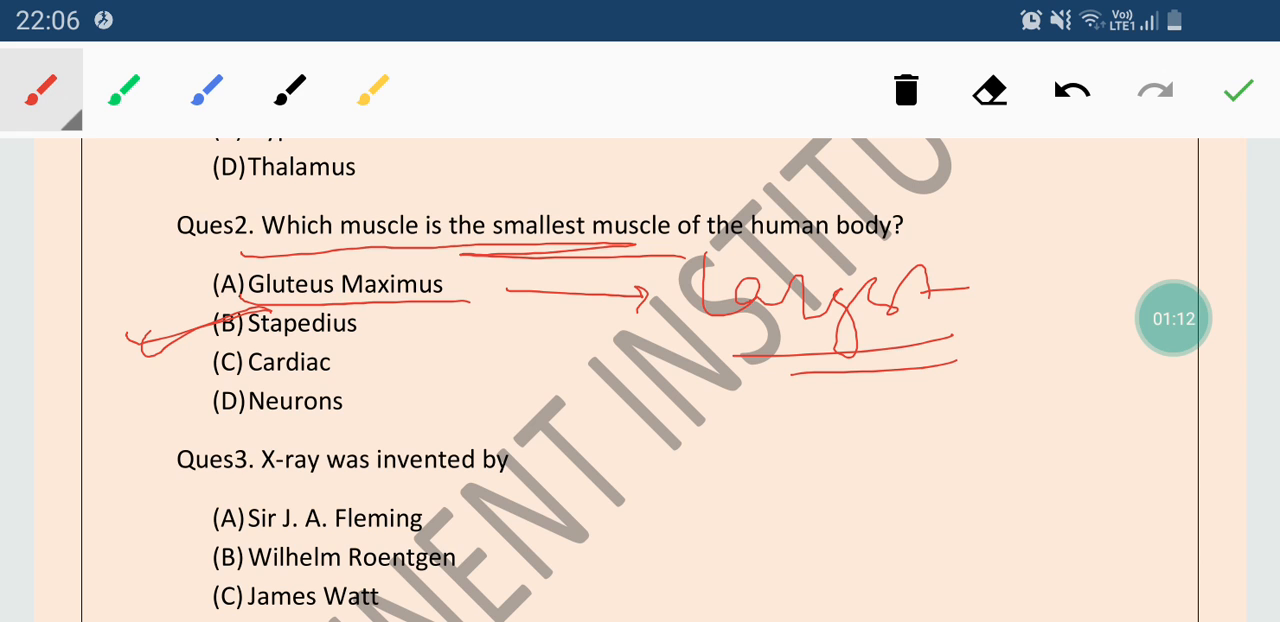
left_click(905, 90)
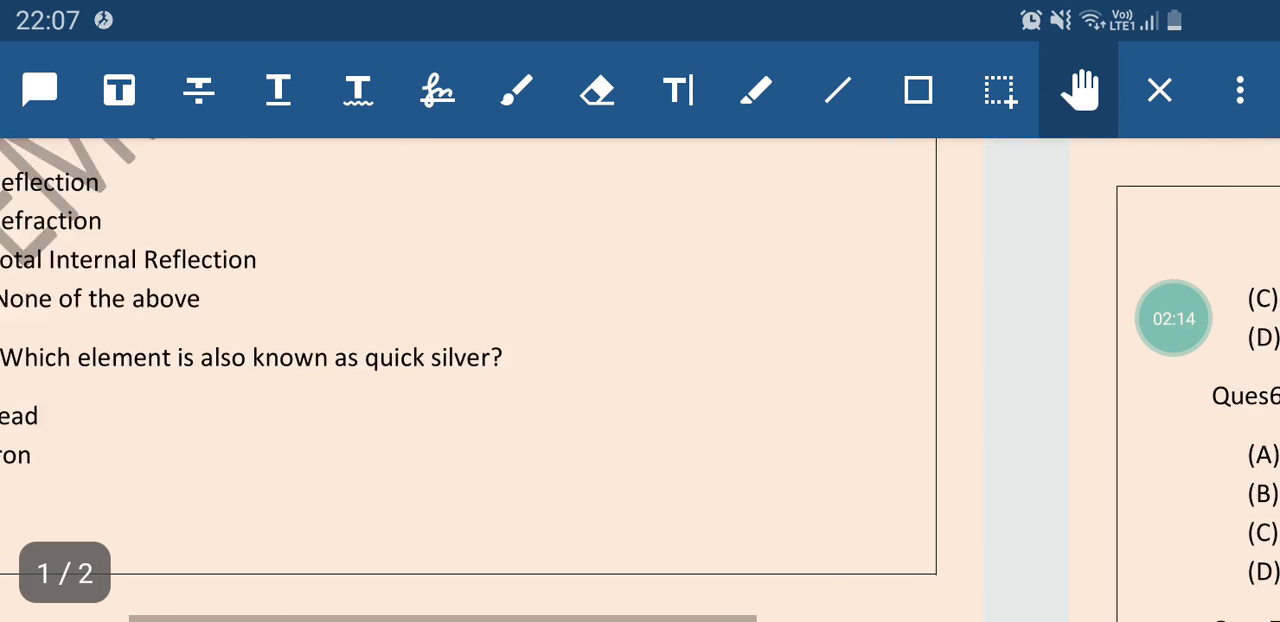
Mark Mercury, underline question 6 and tick Mycology in red ink, then save.
scroll("down", 3)
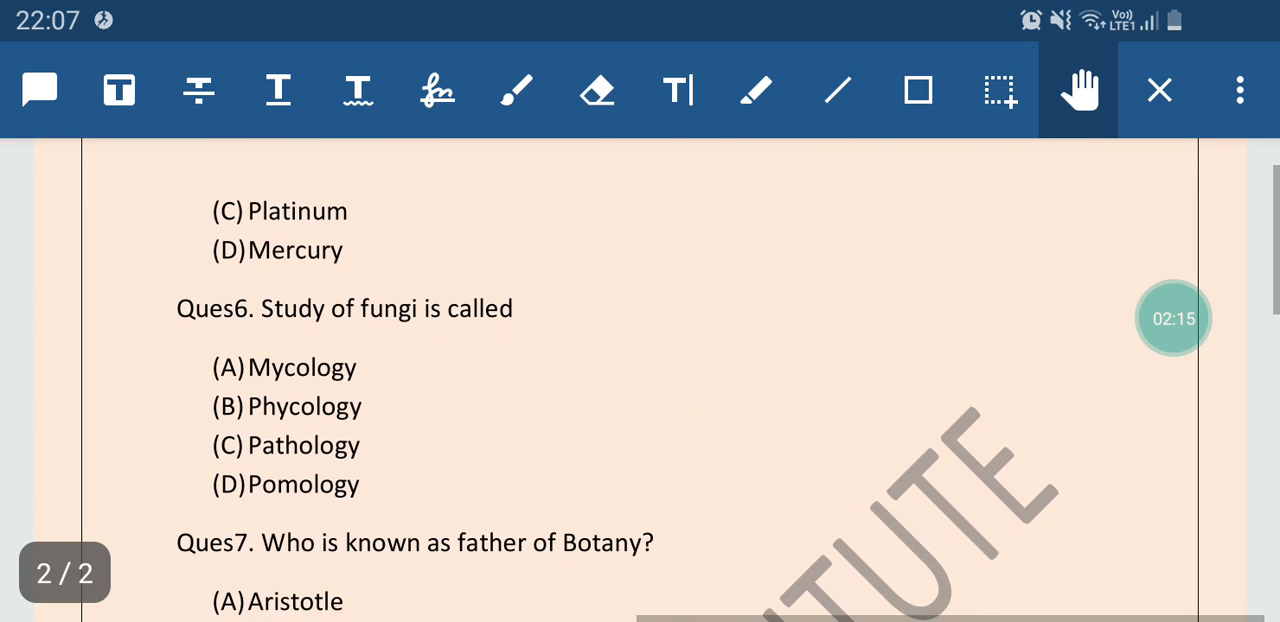
left_click(517, 90)
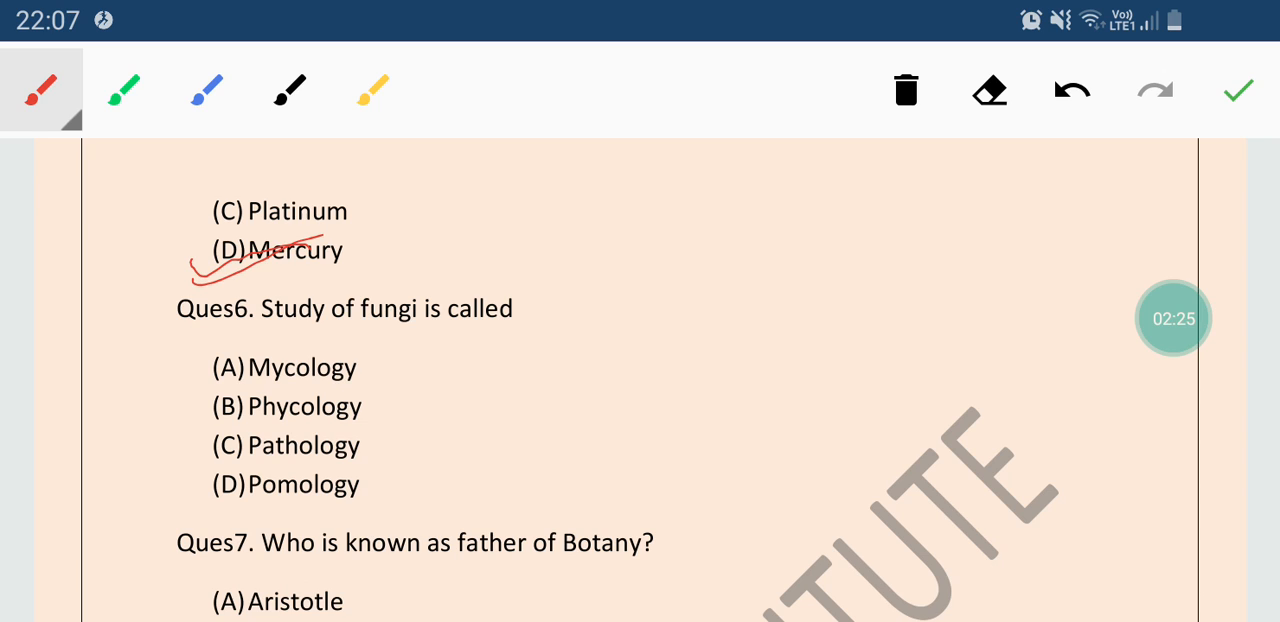
left_click_drag(230, 318, 705, 285)
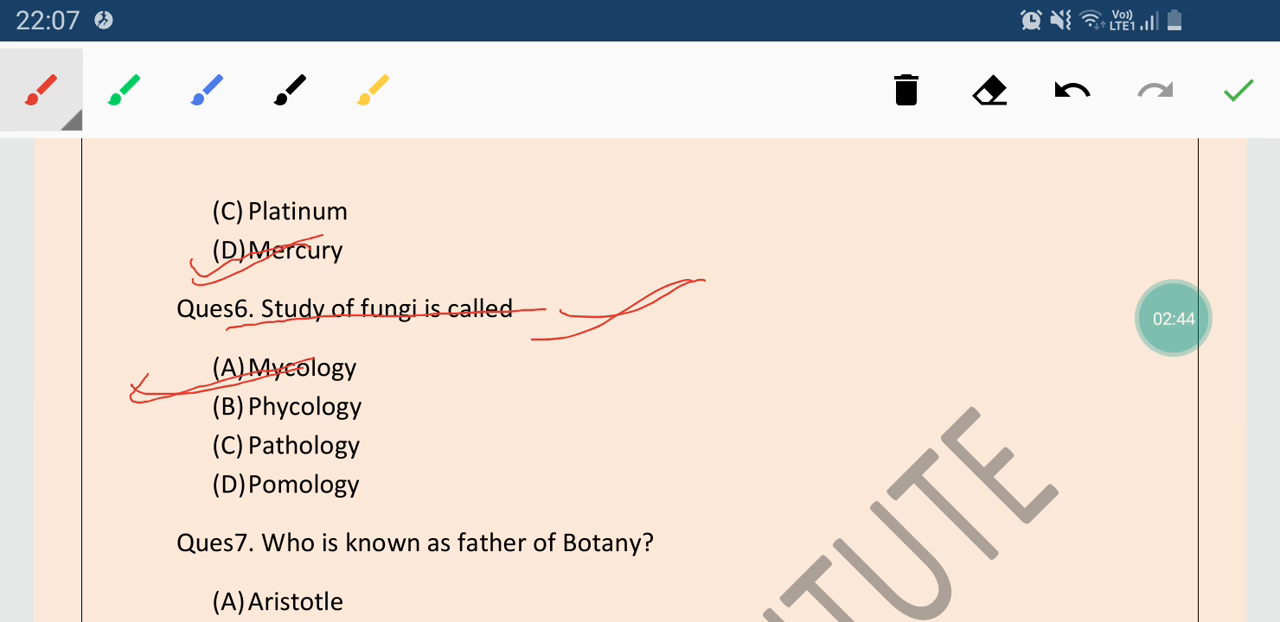
left_click(906, 90)
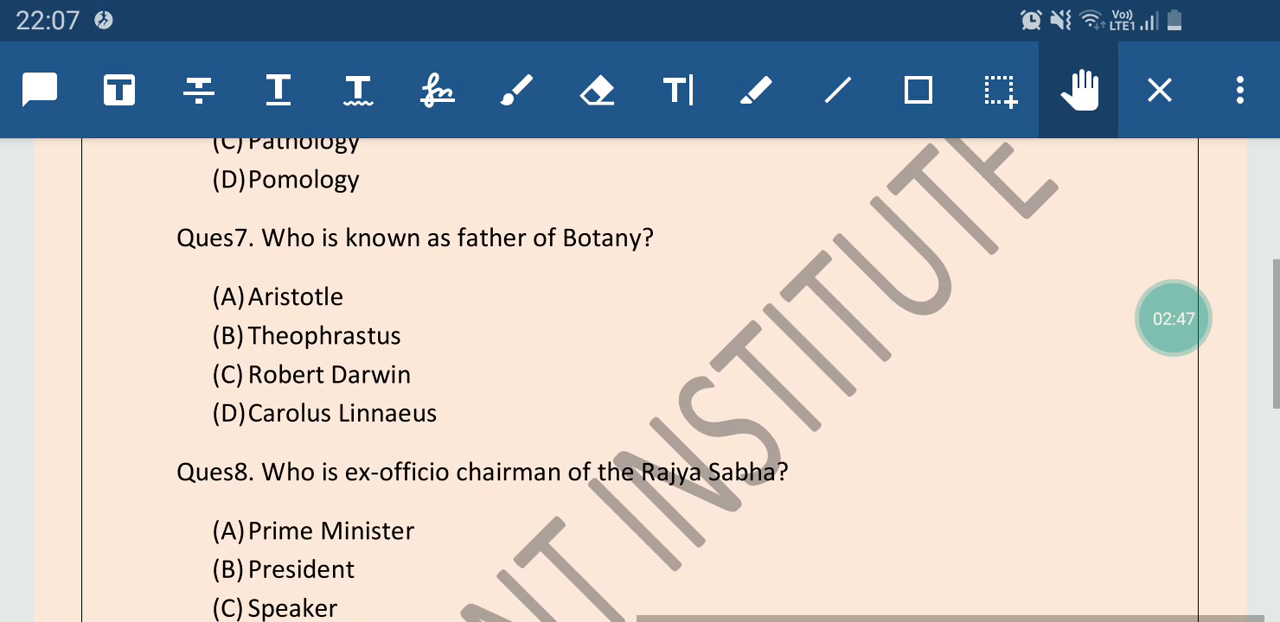
left_click_drag(230, 263, 680, 270)
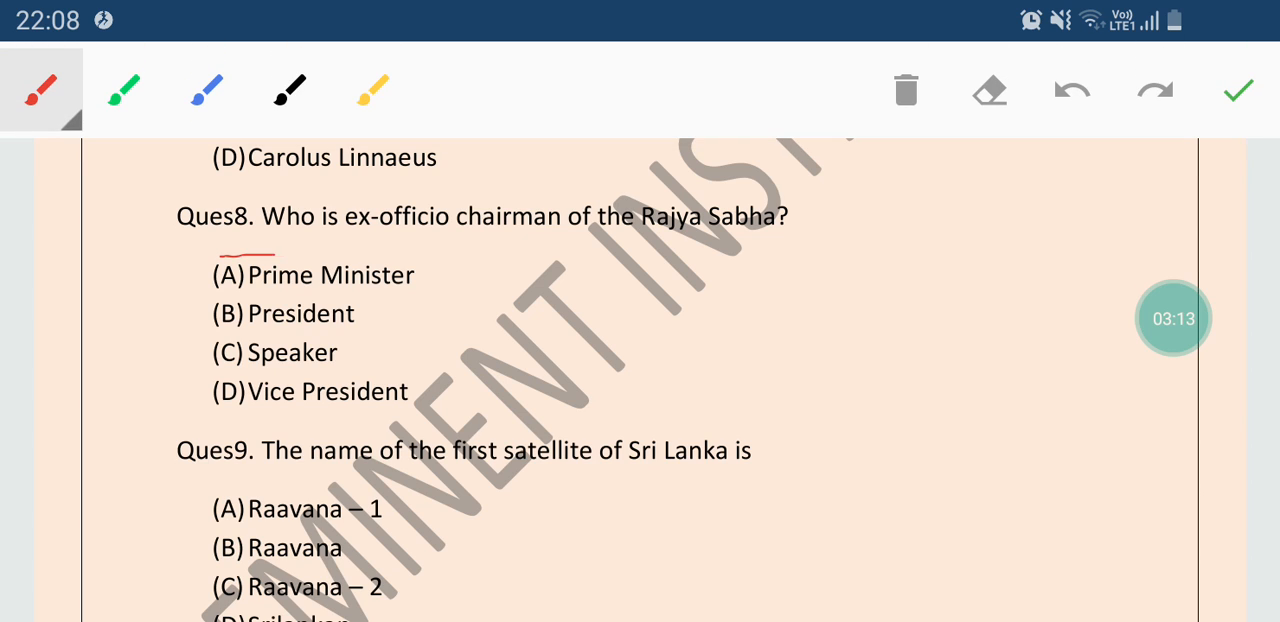
Draw a red freehand underline beneath question 9.
left_click_drag(225, 250, 505, 250)
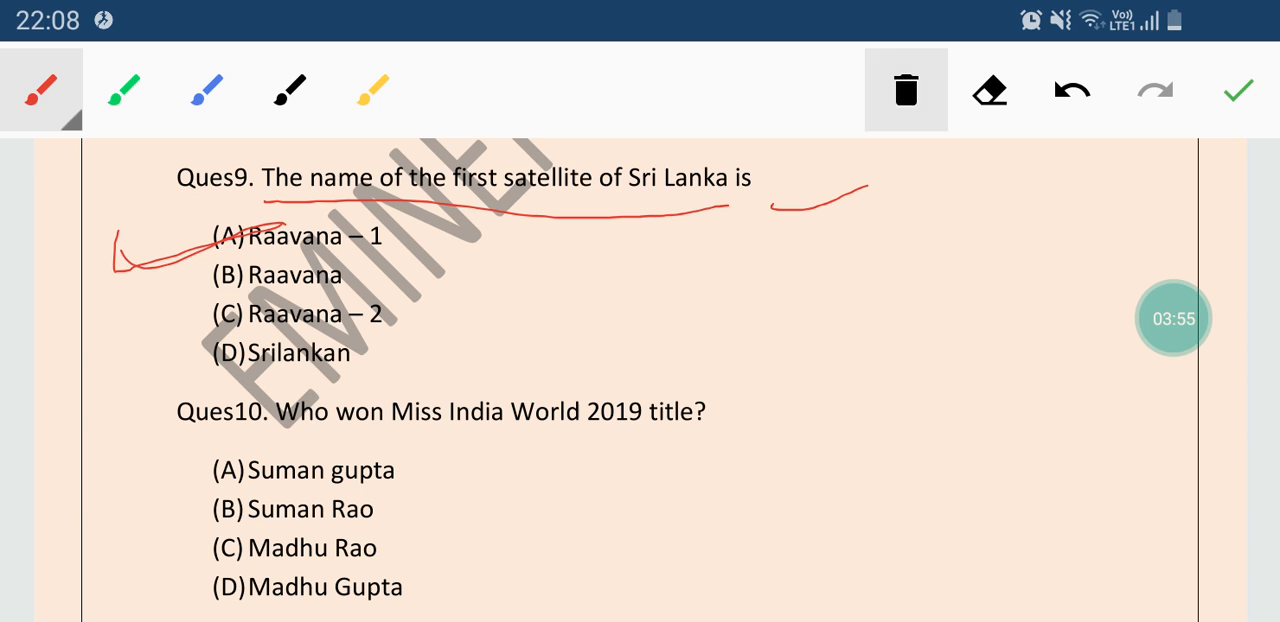
Mark question 10 with red ink and tick option B, Suman Rao.
left_click(899, 90)
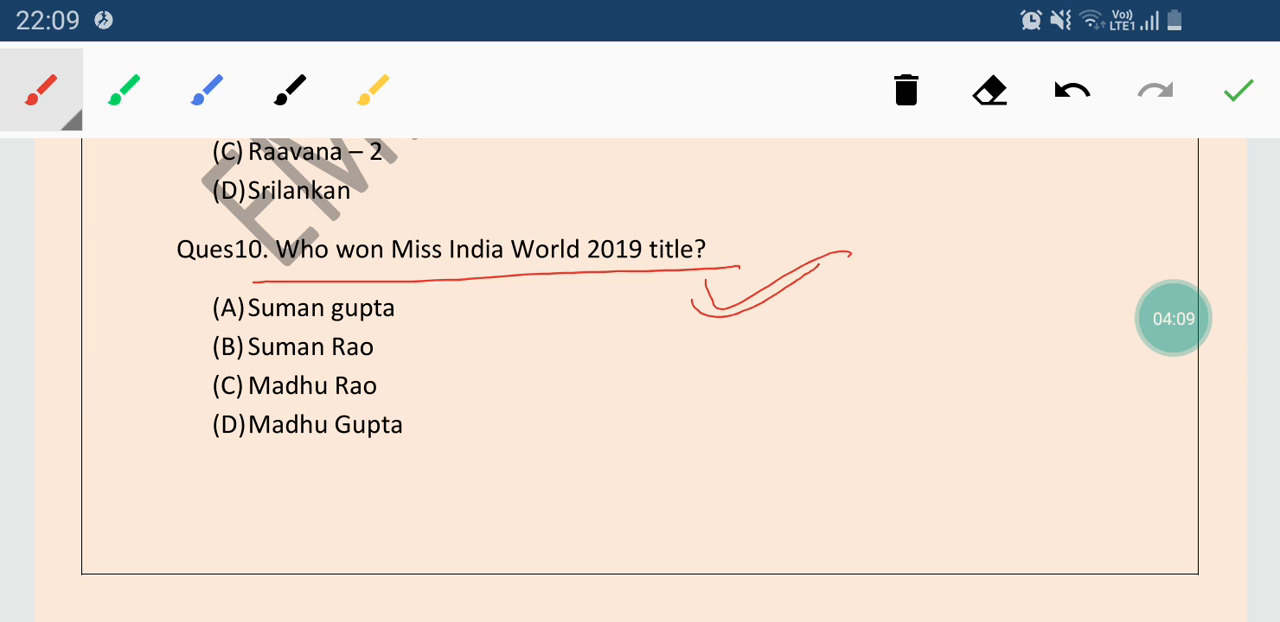
left_click_drag(125, 360, 255, 345)
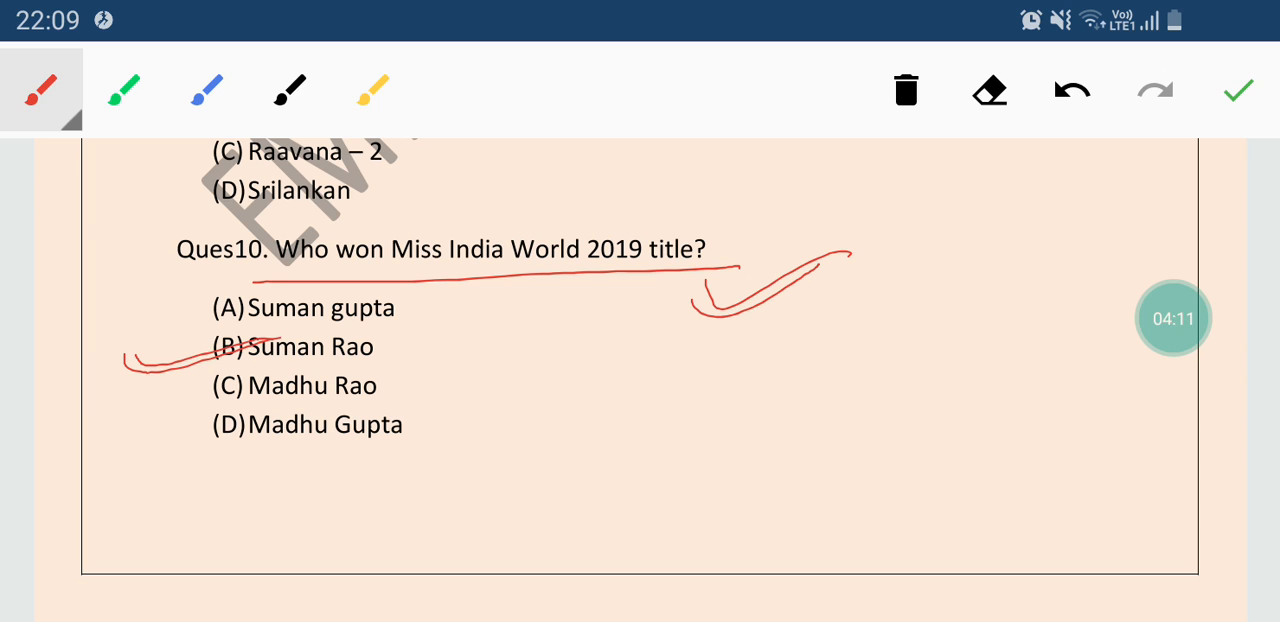